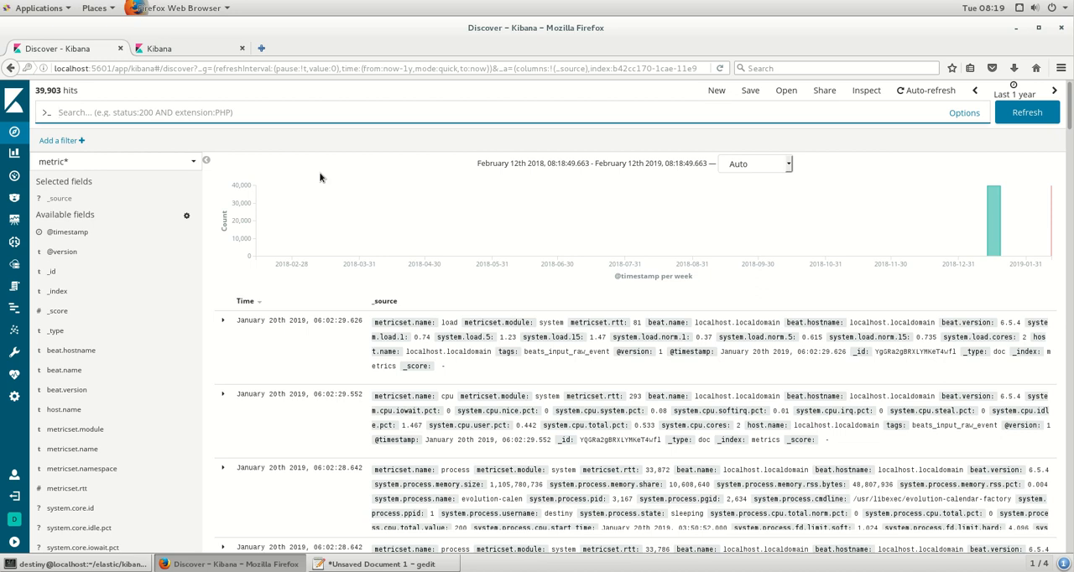
mouse_move(317, 182)
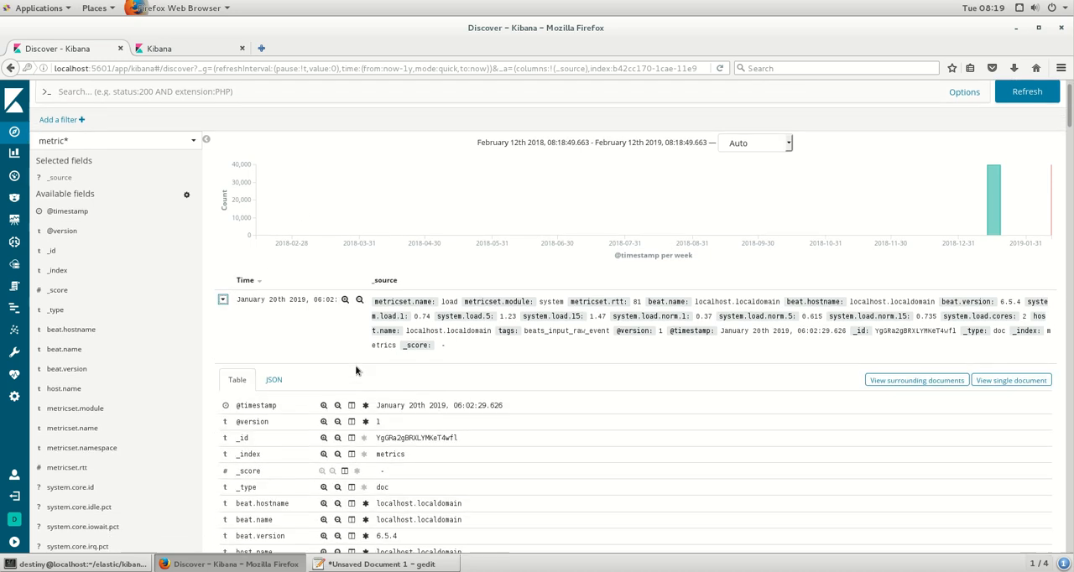
- Scroll the newest metrics document's Table view down to the system.load fields
scroll(down, 3)
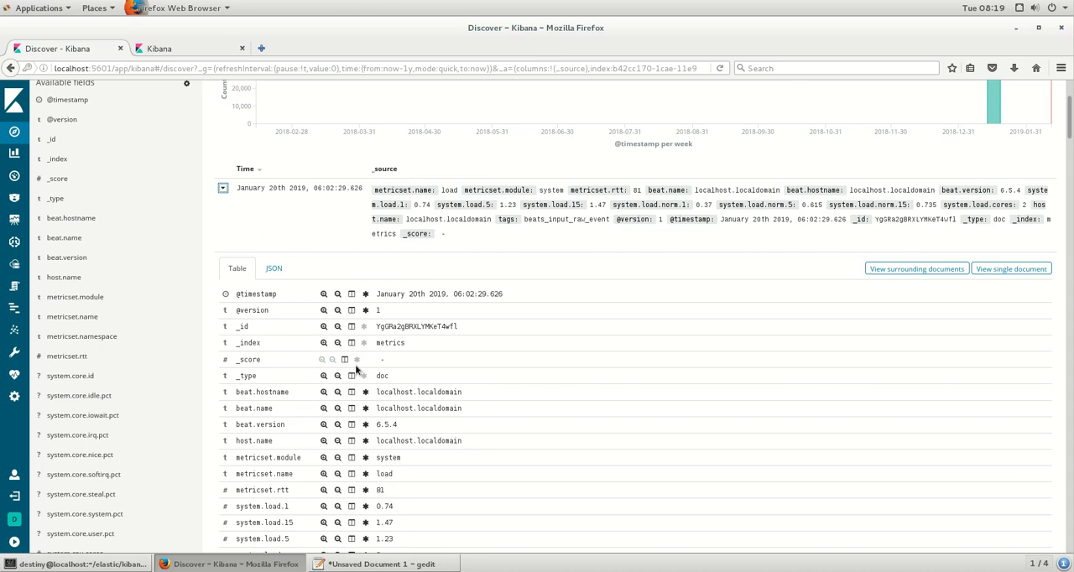
scroll(down, 3)
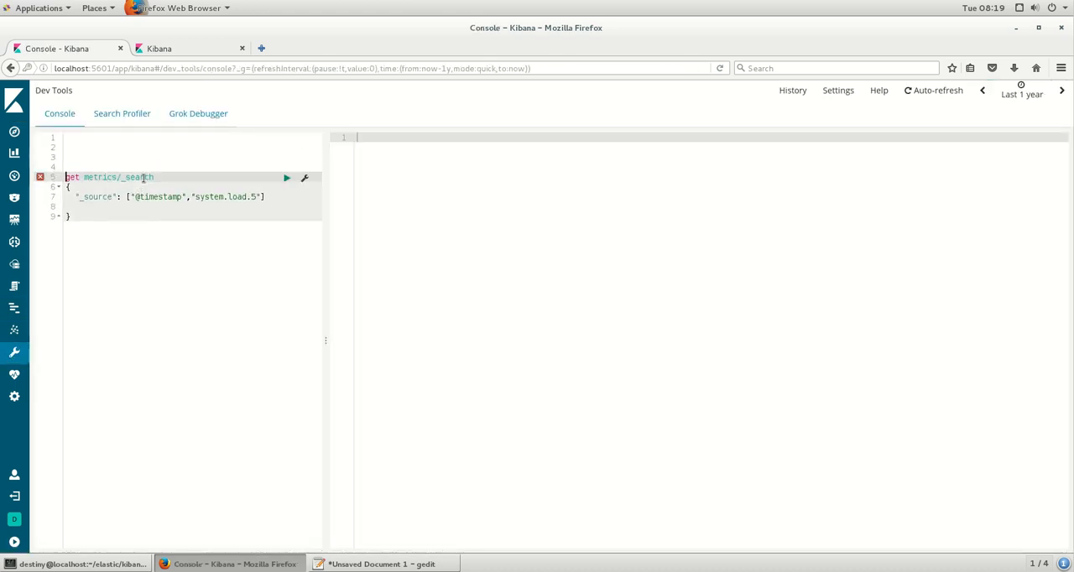
click(287, 177)
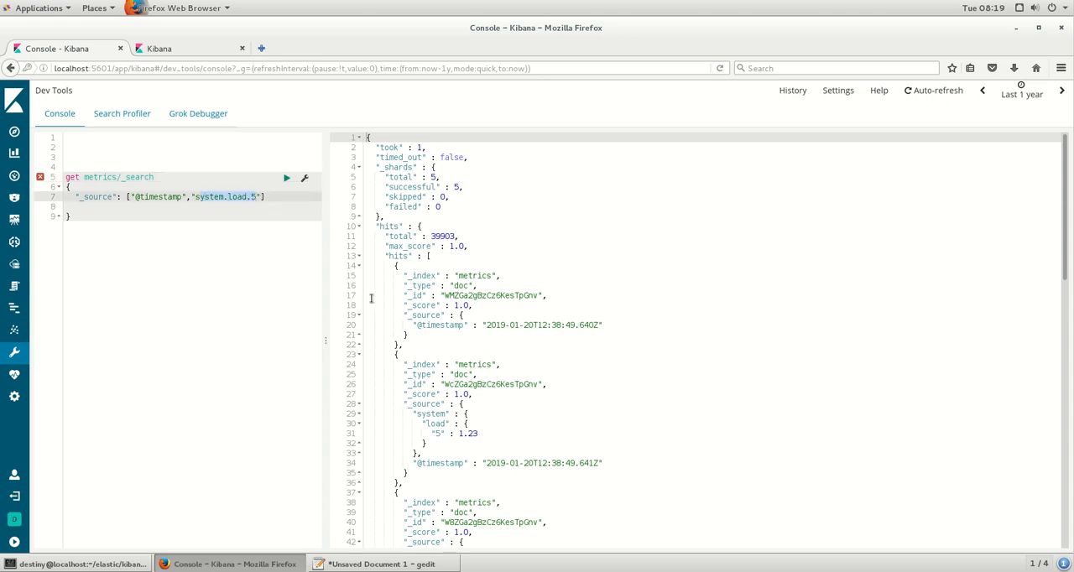
click(562, 325)
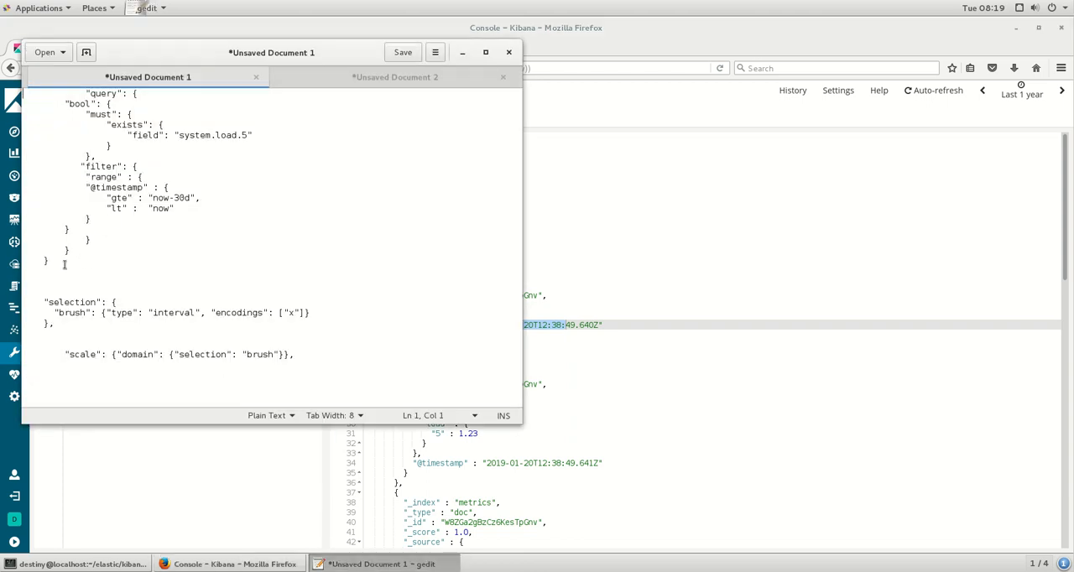
- Select and copy the gedit query block requiring system.load.5 within the last 30 days
drag(83, 93, 48, 260)
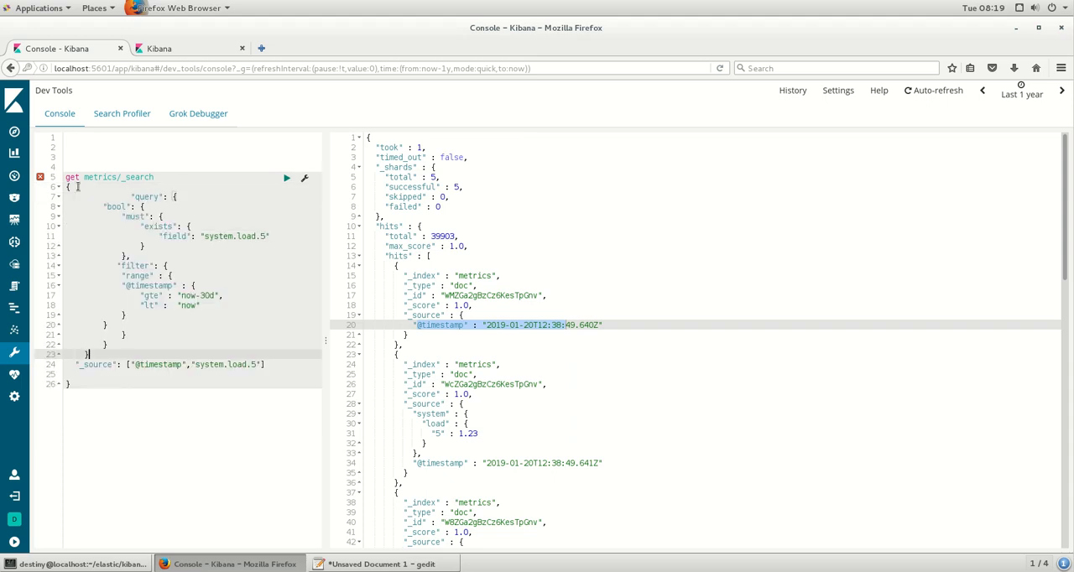
- Paste the 30-day system.load.5 query into the request, run it for 1,966 hits, and select it
click(286, 177)
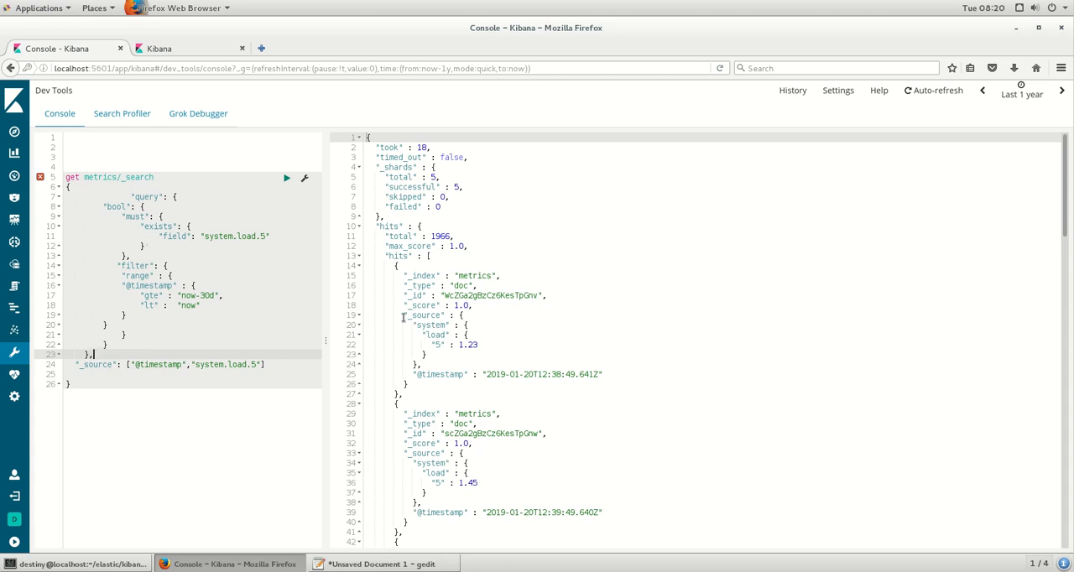
drag(414, 324, 453, 354)
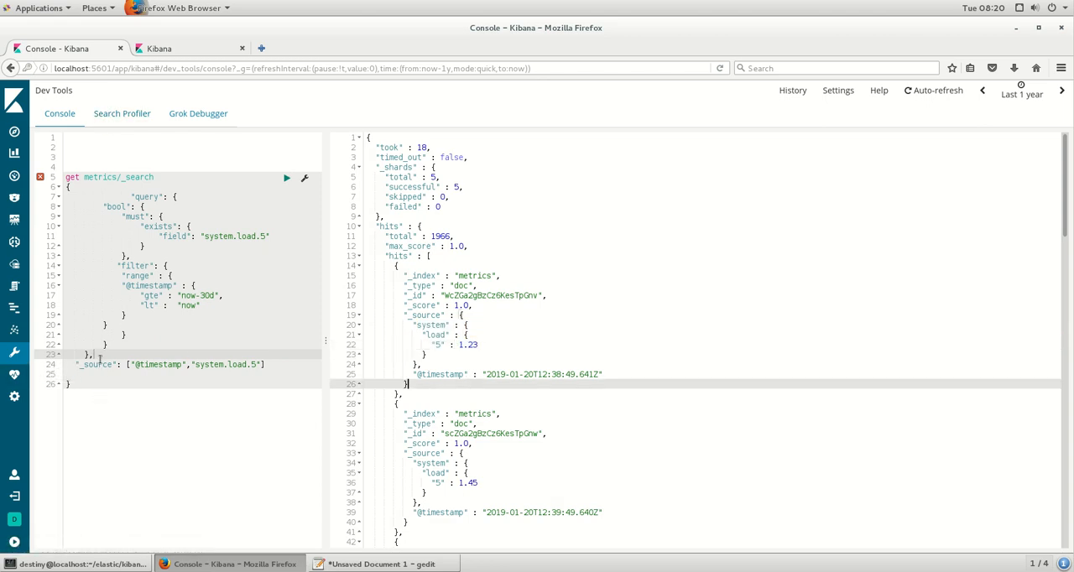
drag(67, 196, 96, 354)
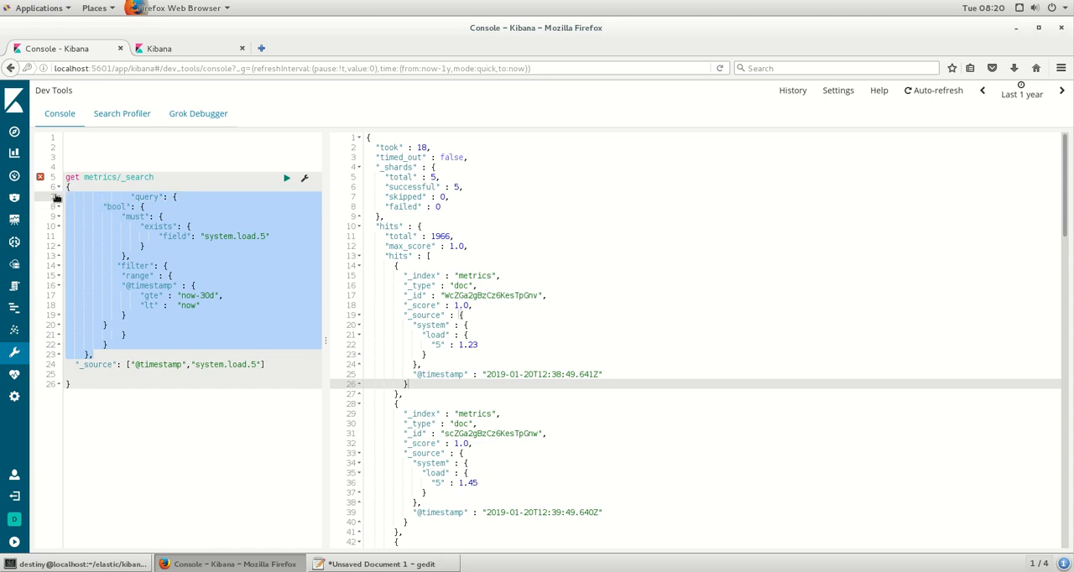
mouse_move(14, 176)
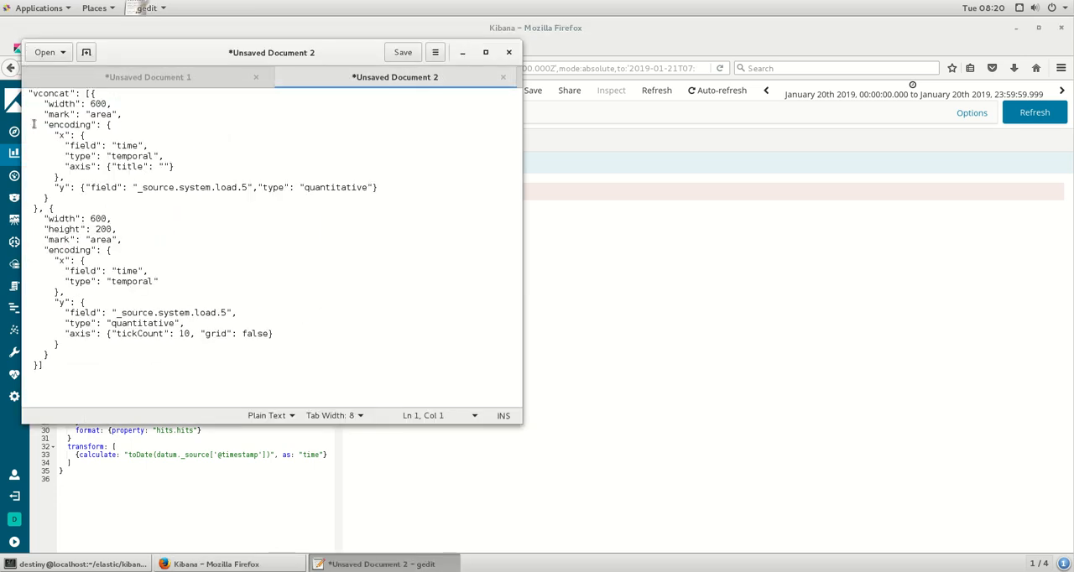
- Select and copy the entire two-chart vconcat spec from gedit Unsaved Document 2
key(ctrl+a)
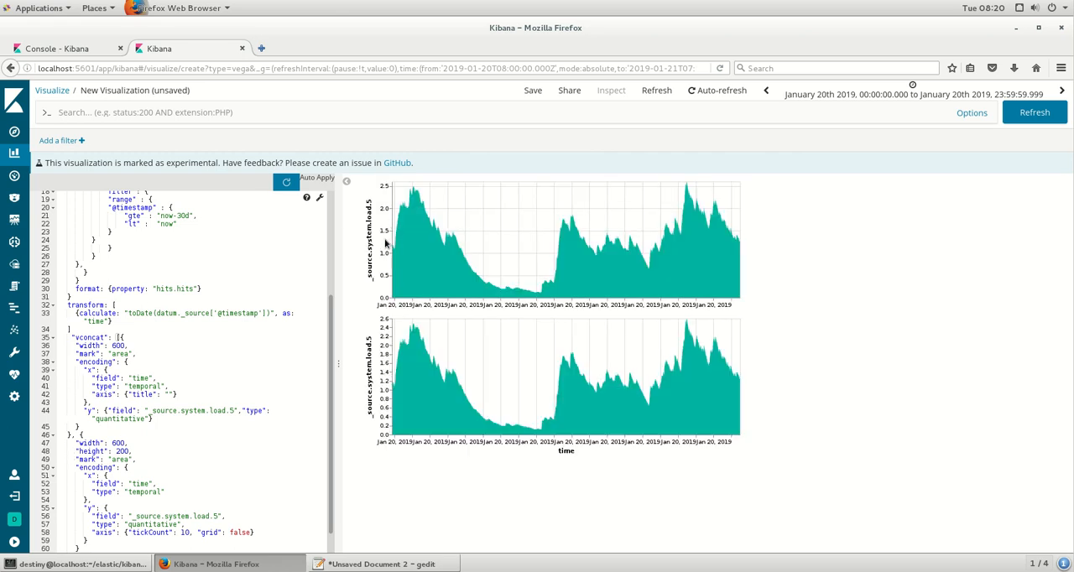
mouse_move(96, 336)
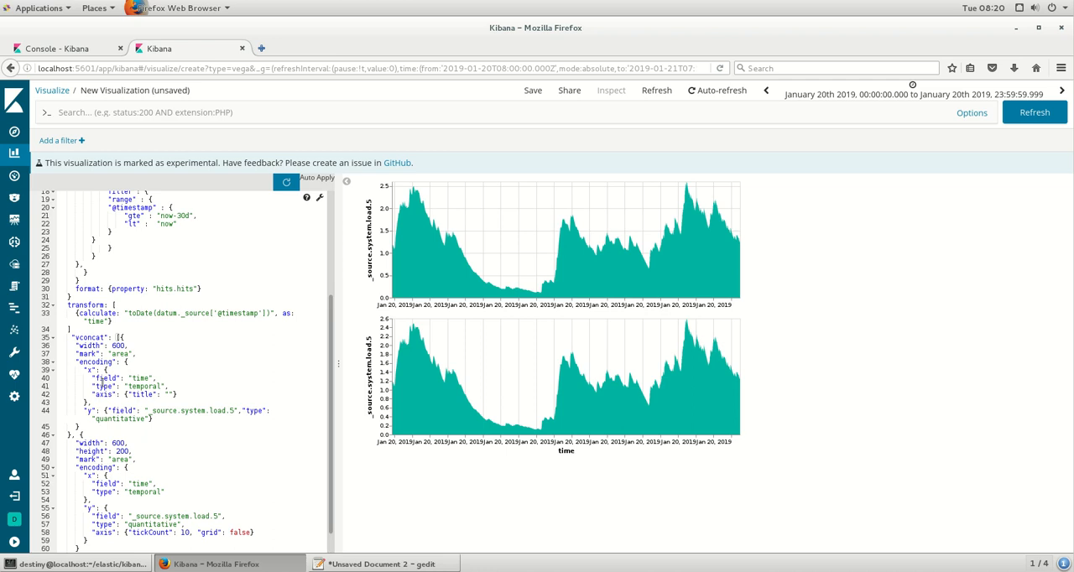
- Select the upper chart's y field key in the rendered vconcat Vega spec
double_click(107, 377)
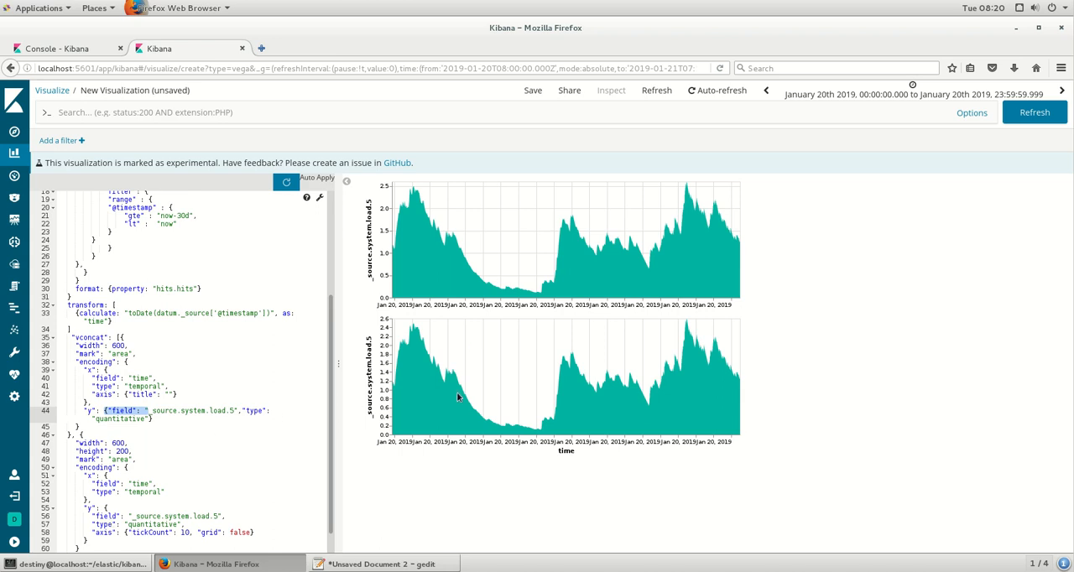
mouse_move(479, 385)
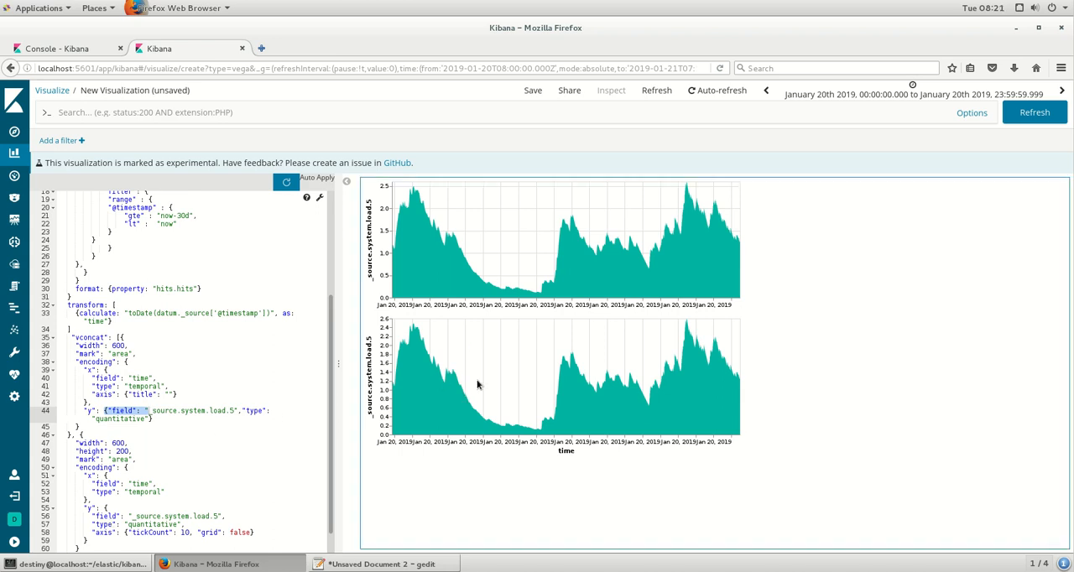
mouse_move(454, 248)
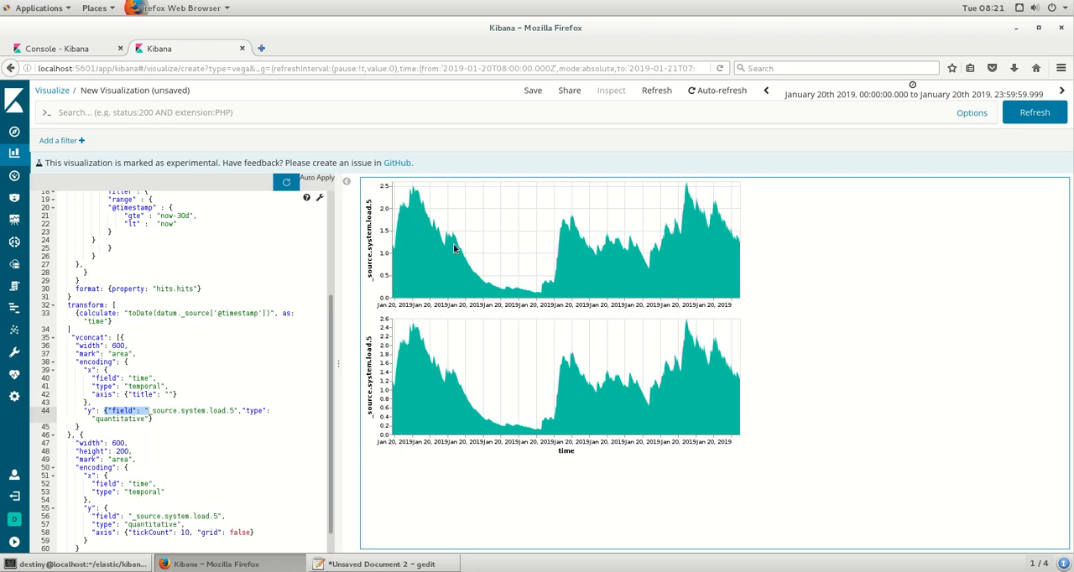
mouse_move(288, 544)
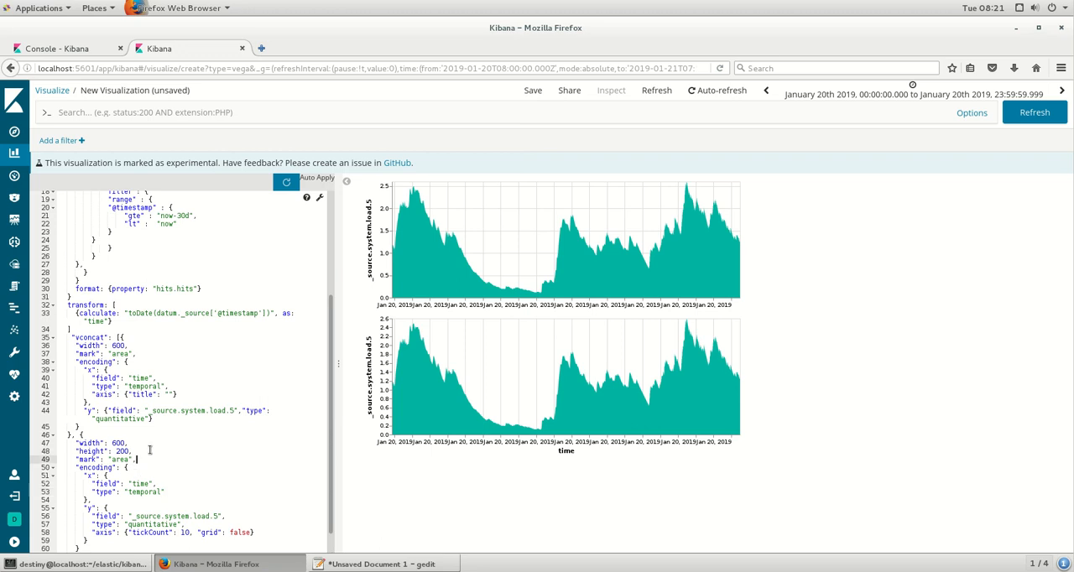
- Add an x-interval brush selection to the lower chart and brush a time range, then move it earlier
text("selection": {)
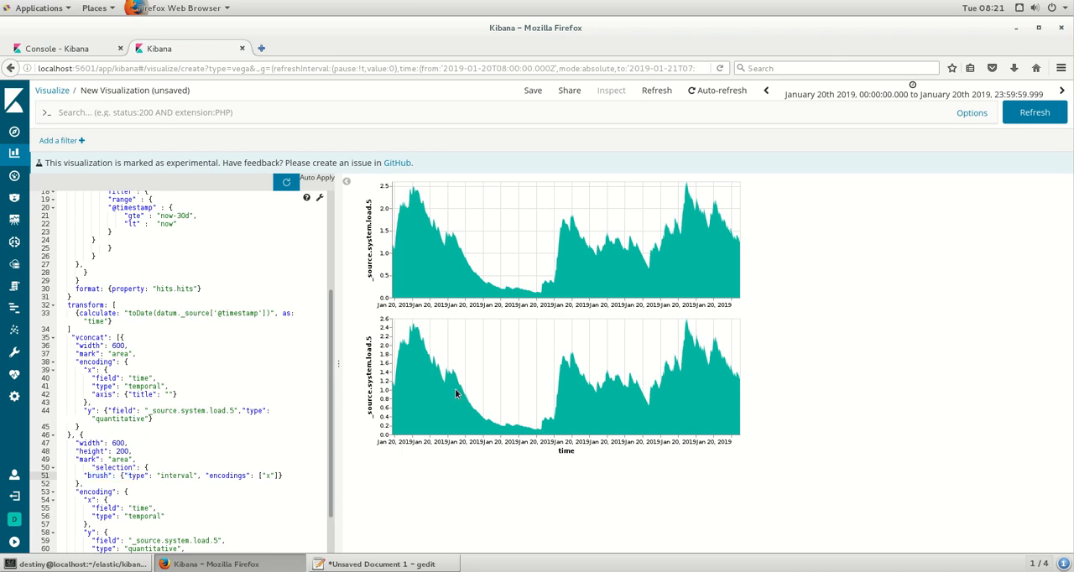
drag(509, 378, 562, 378)
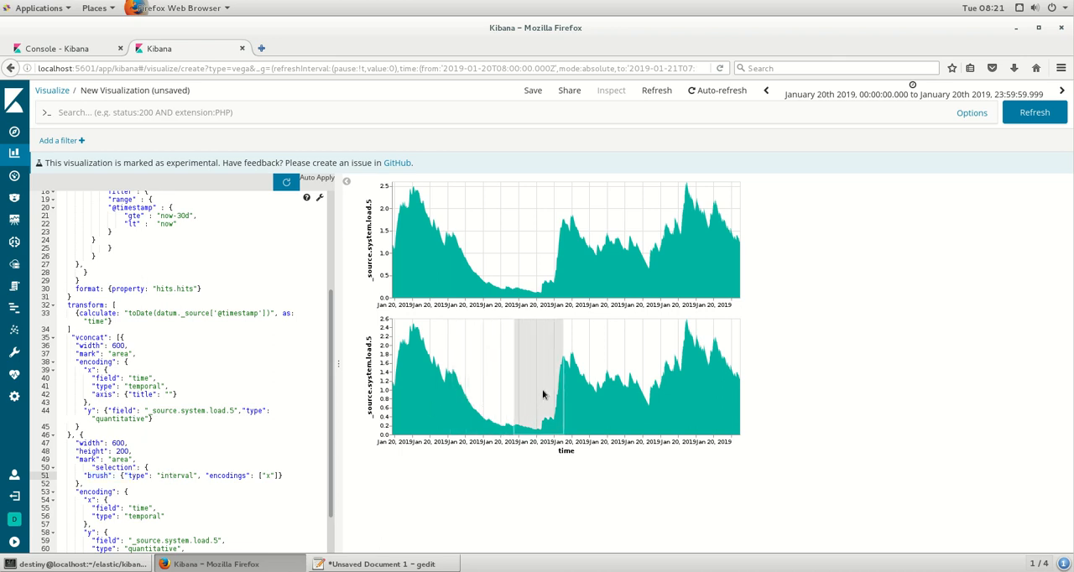
drag(543, 394, 484, 395)
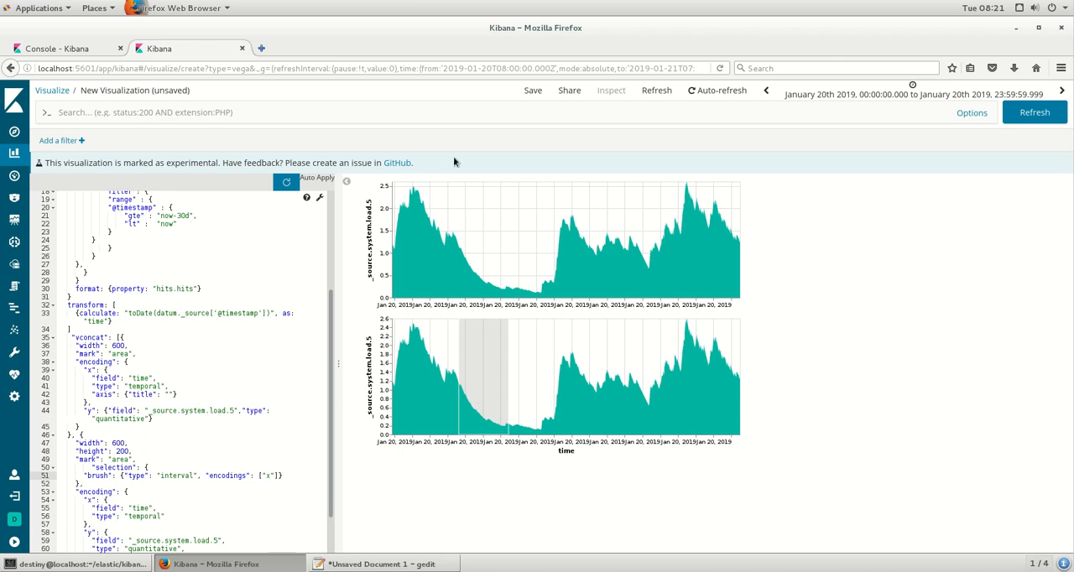
mouse_move(412, 405)
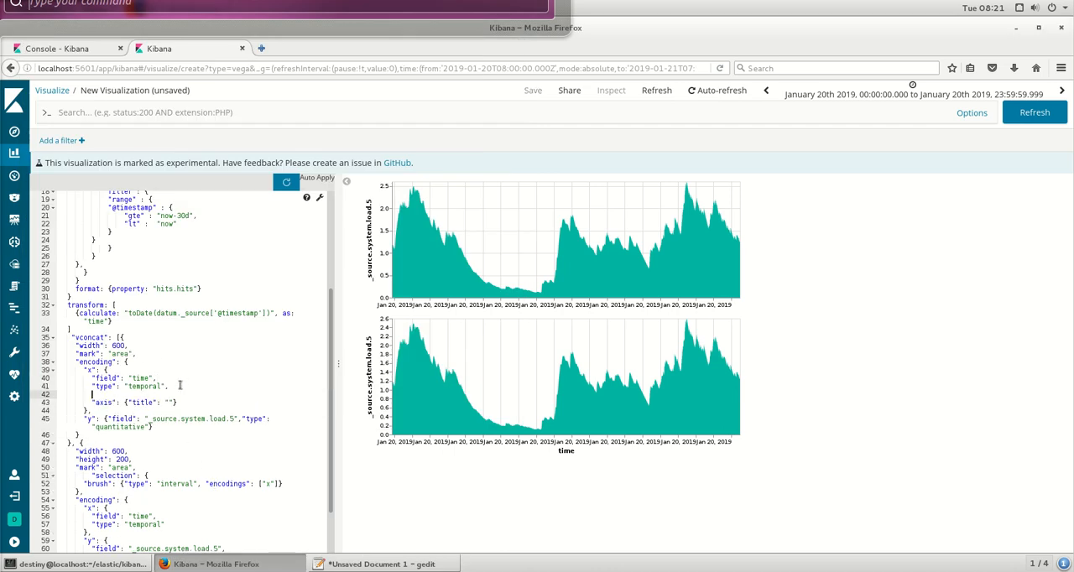
- Set the upper chart's x scale domain to the brush selection and brush a wide range to zoom
text("scale": {"domain": {"selection": "brush"}},)
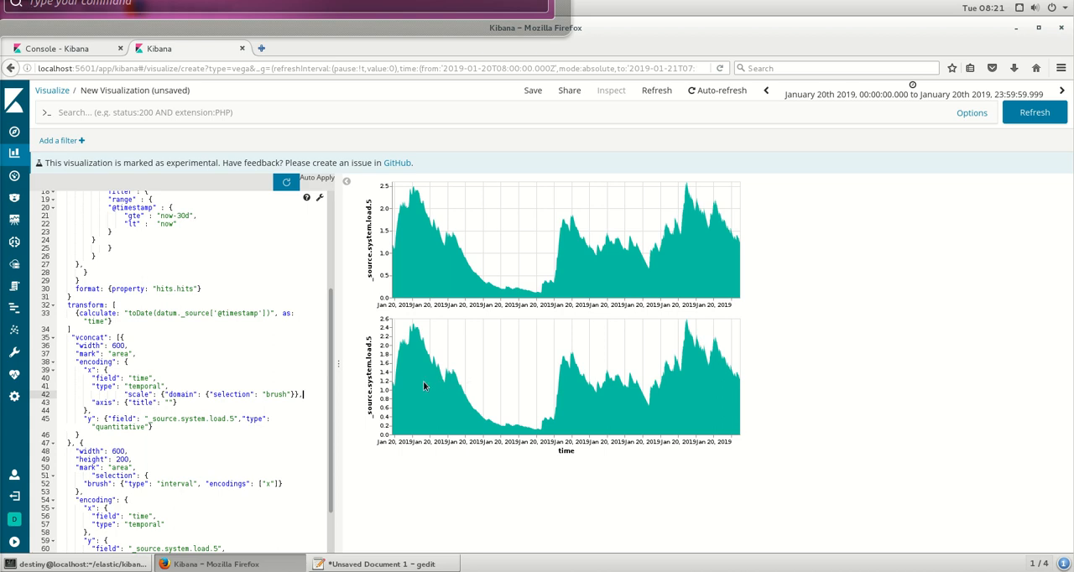
drag(399, 378, 654, 377)
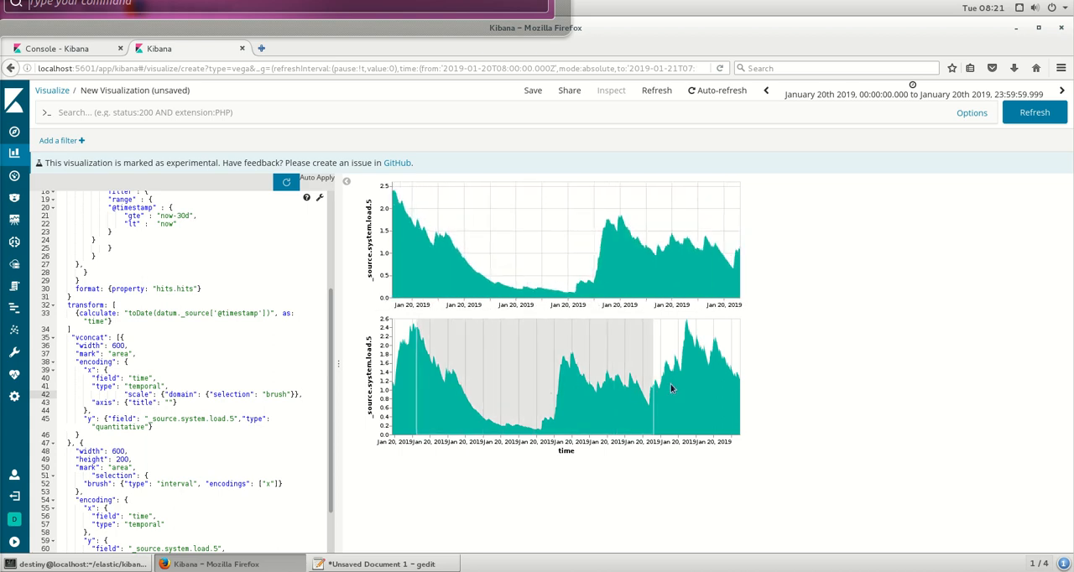